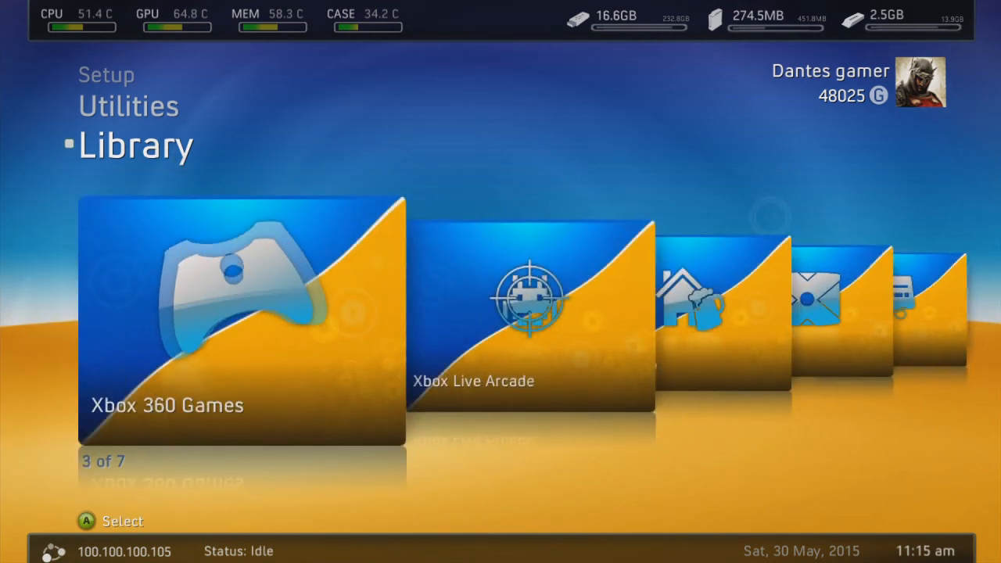
Step: Launch Skyrim from Aurora's Xbox 360 Games library to reach its Portuguese title menu
left_click(241, 316)
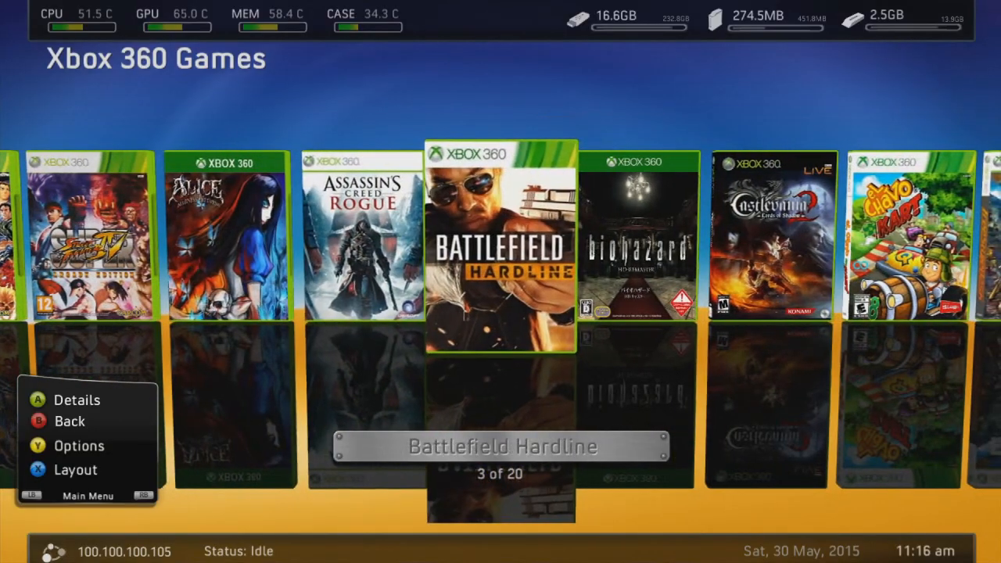
scroll("right", 3)
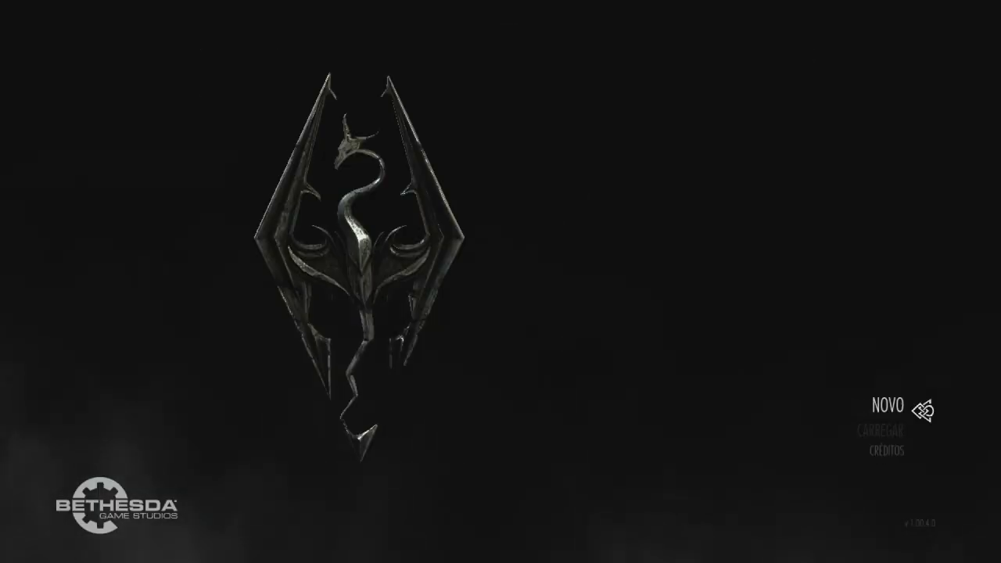
Step: Start a new game with Novo and reach the Sistema tab of the pause menu
left_click(888, 406)
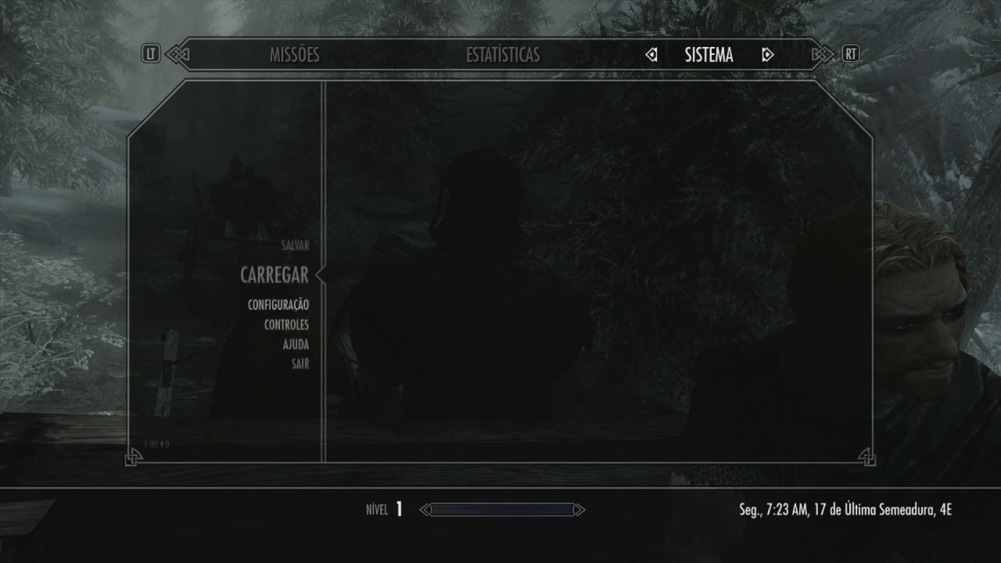
key("up")
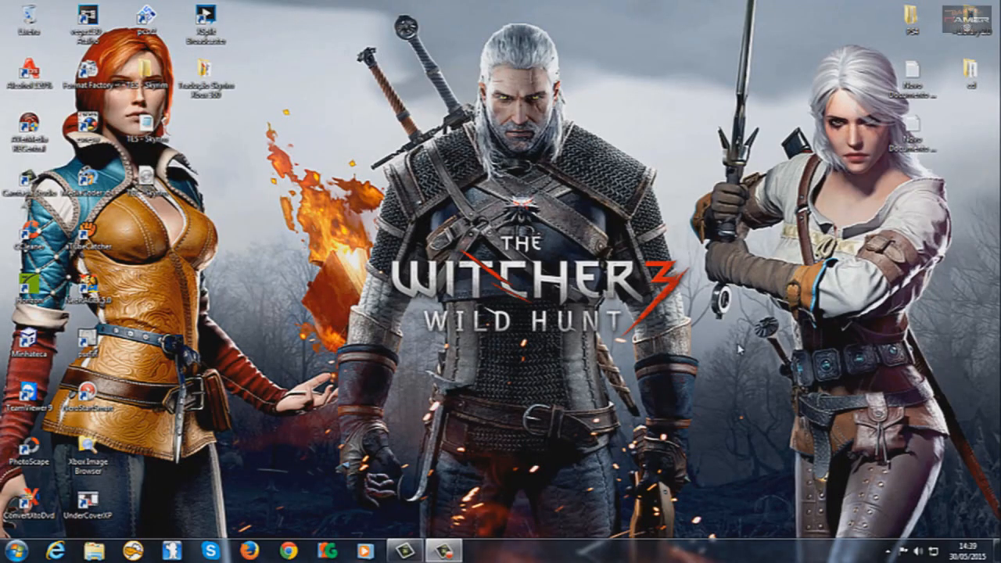
mouse_move(741, 353)
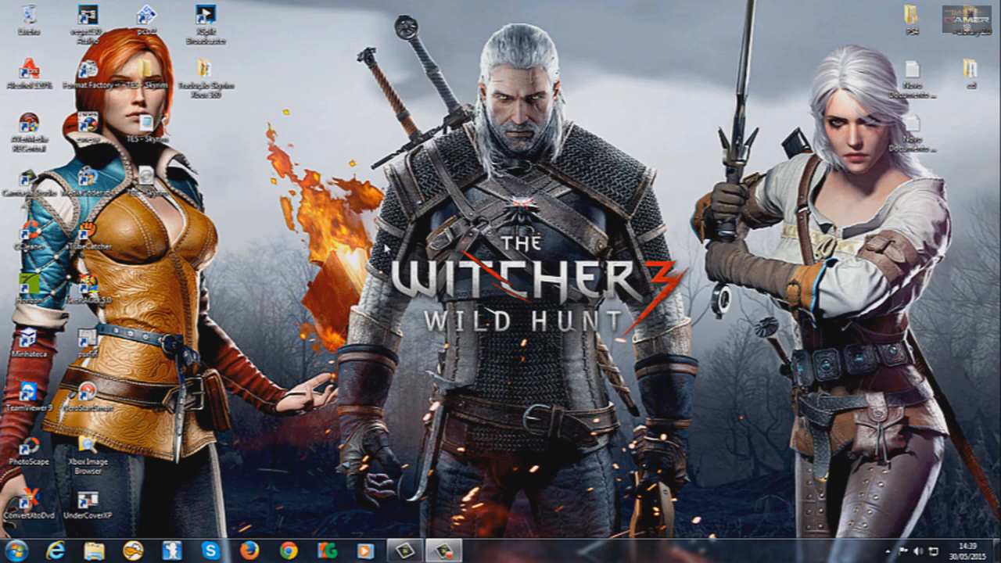
mouse_move(385, 249)
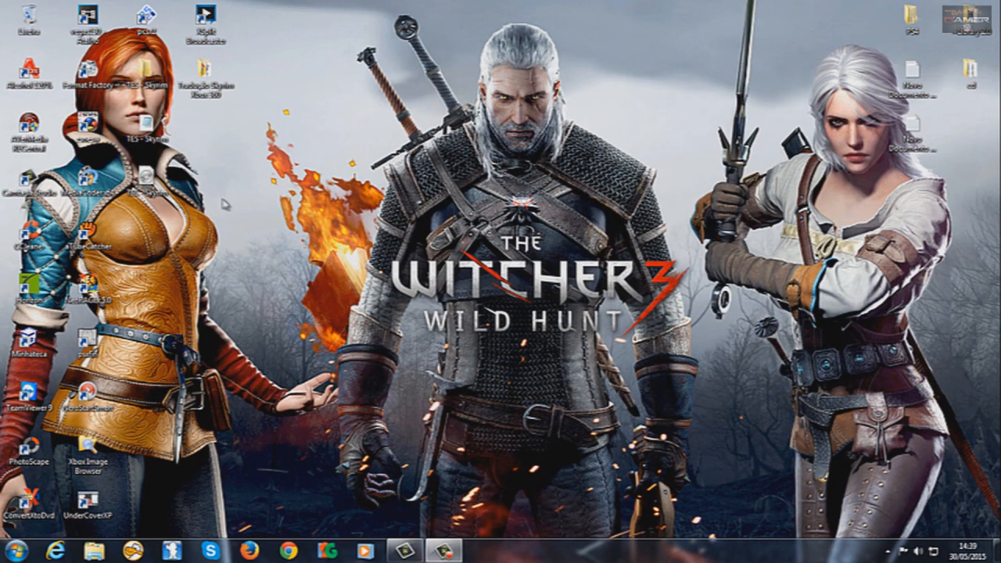
mouse_move(363, 201)
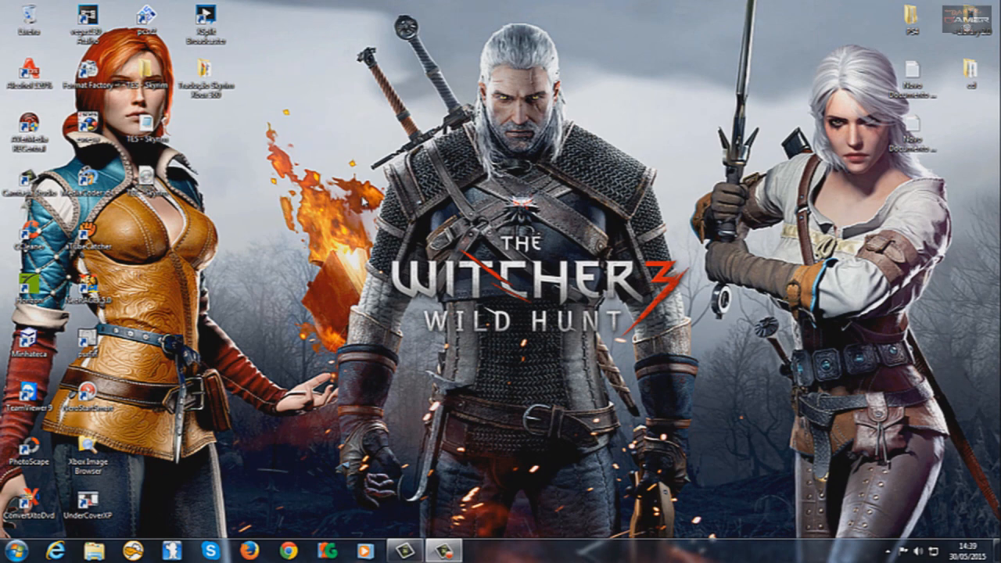
mouse_move(361, 205)
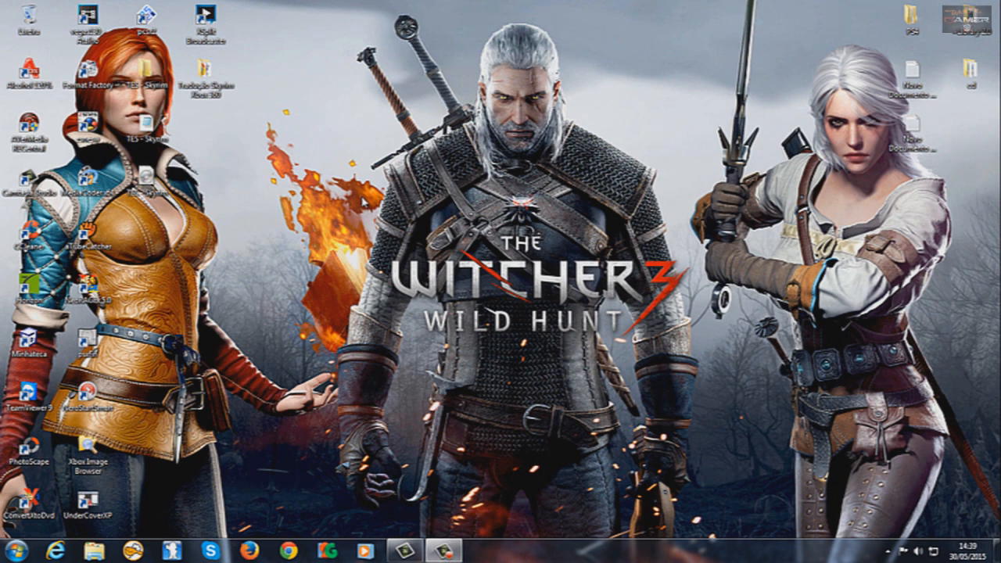
mouse_move(354, 135)
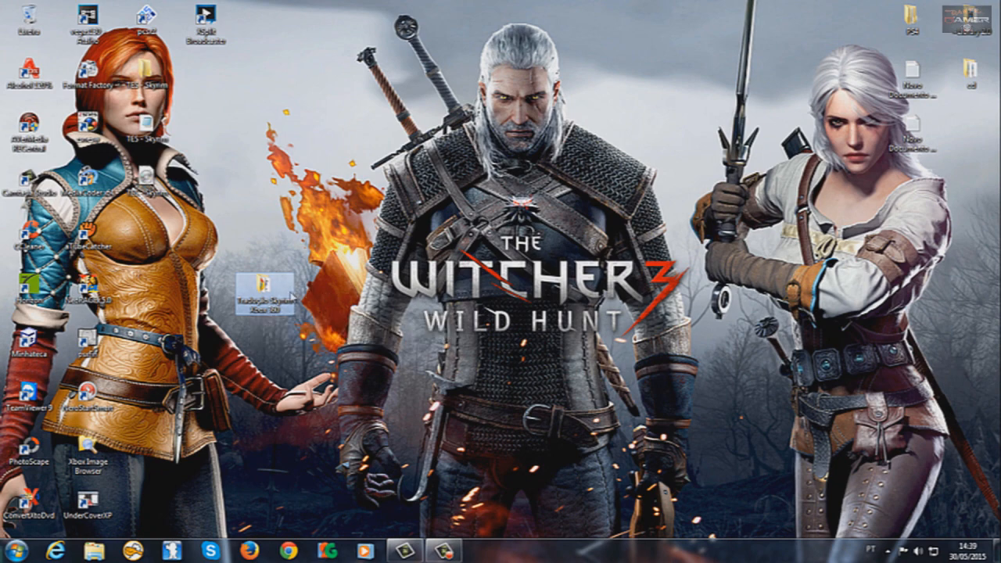
Step: Move the Tradução Skyrim Xbox 360 folder icon on the desktop before opening it
left_click_drag(263, 300, 200, 254)
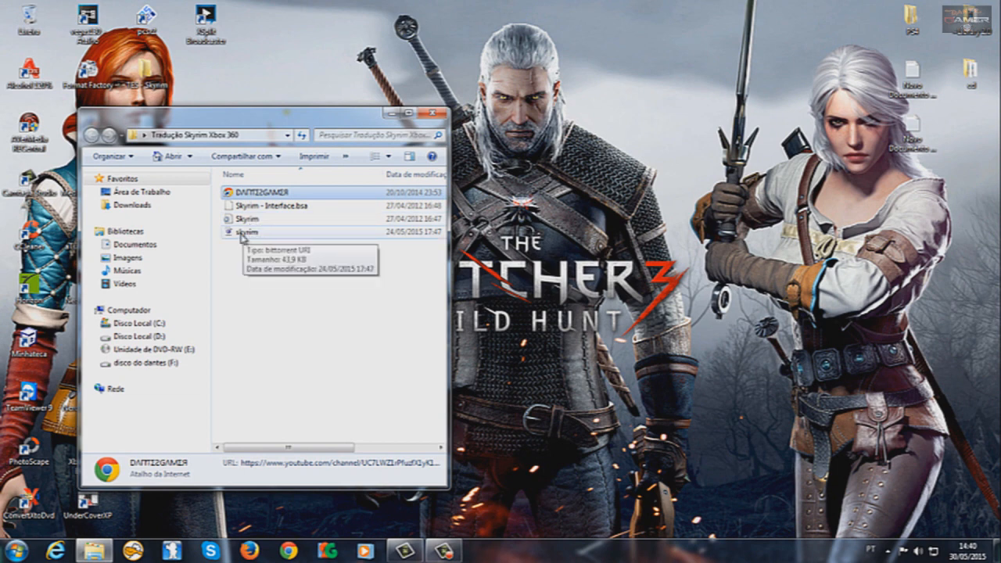
mouse_move(244, 238)
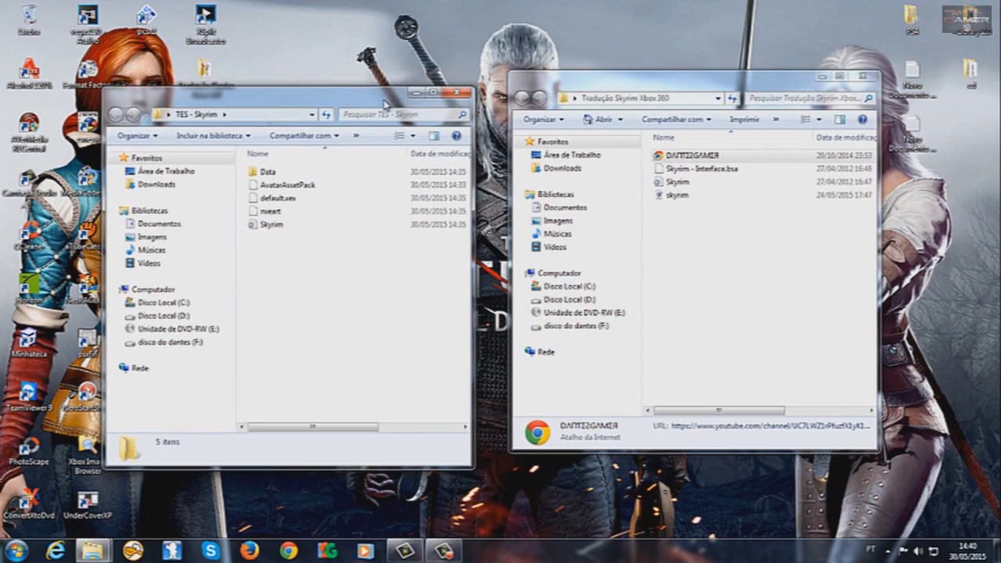
Step: Copy the translated Skyrim.ini from the translation folder, ready to paste into TES - Skyrim
left_click(441, 91)
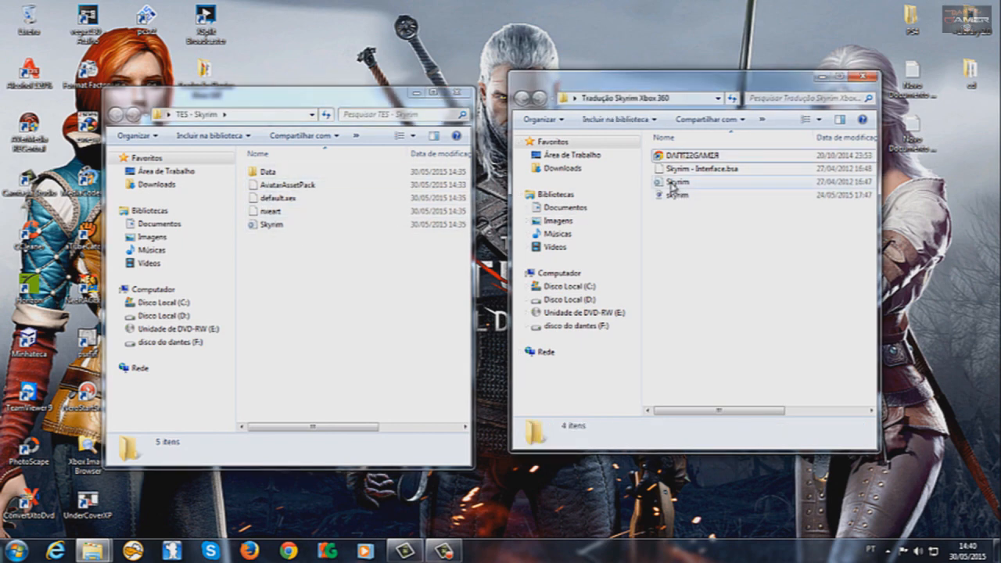
left_click(679, 181)
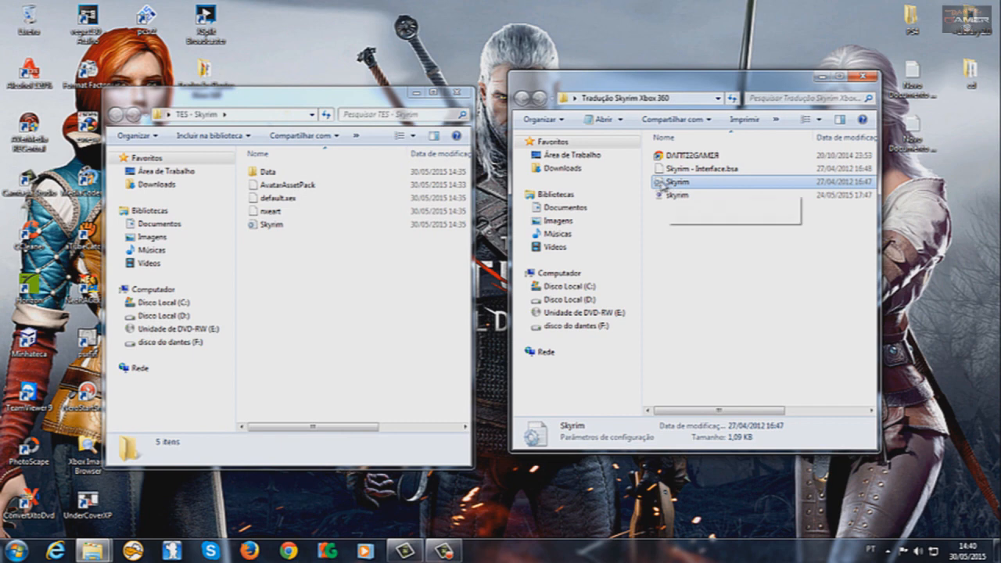
right_click(675, 182)
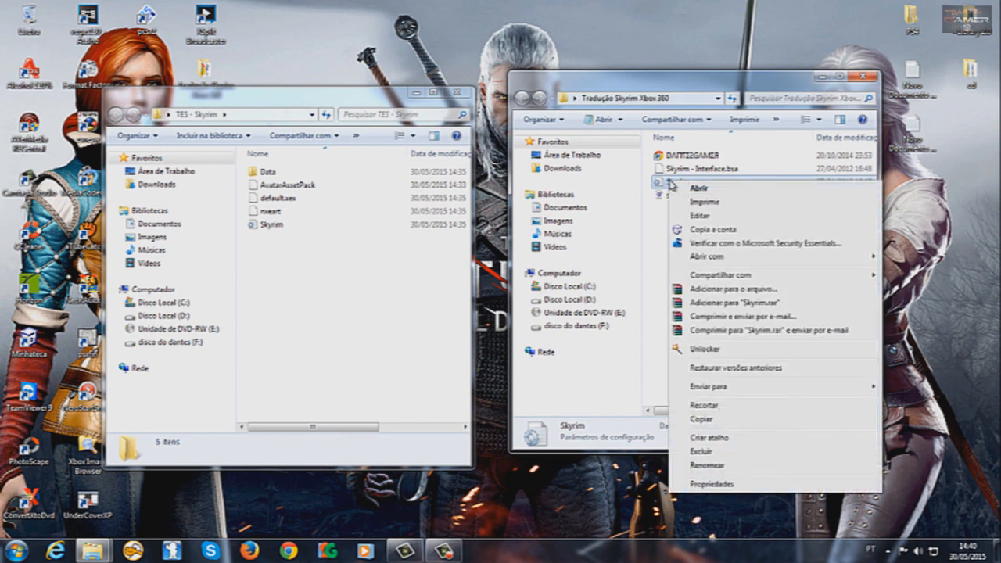
left_click(711, 483)
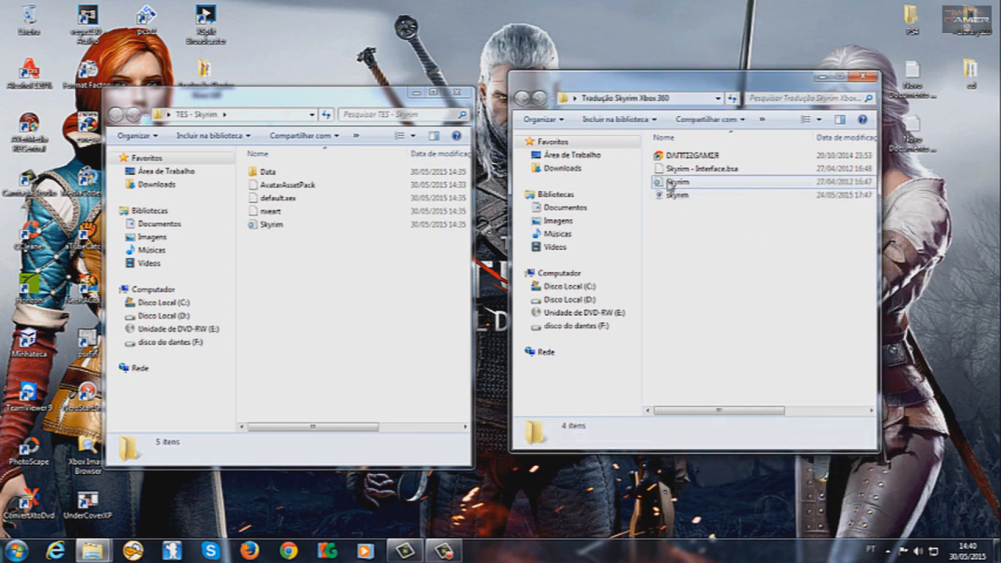
right_click(677, 181)
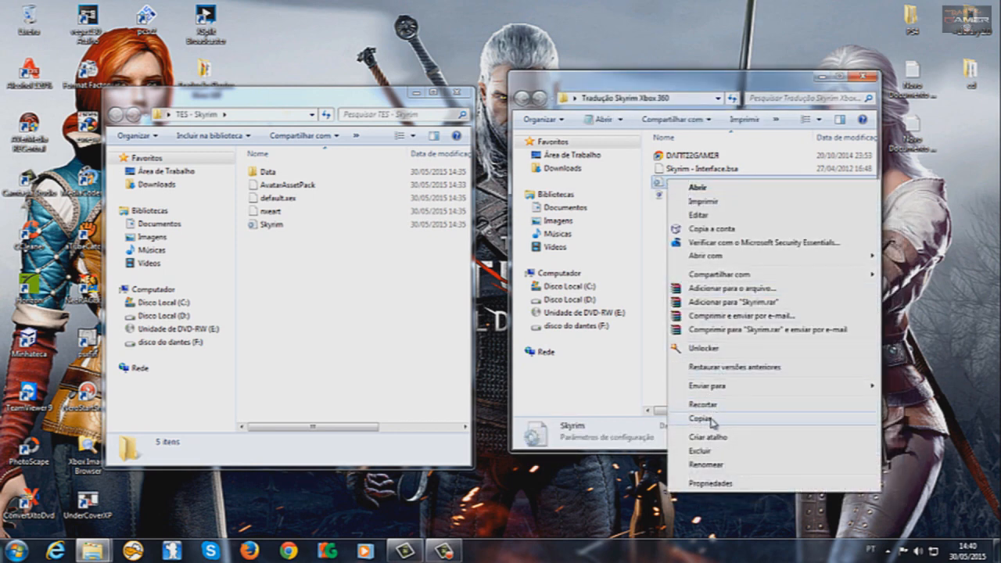
left_click(701, 419)
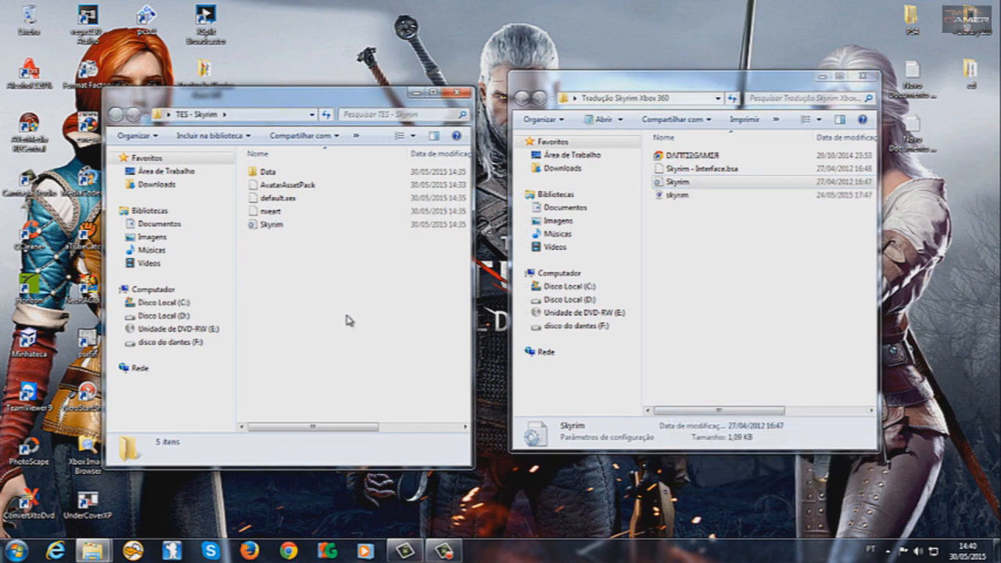
right_click(347, 320)
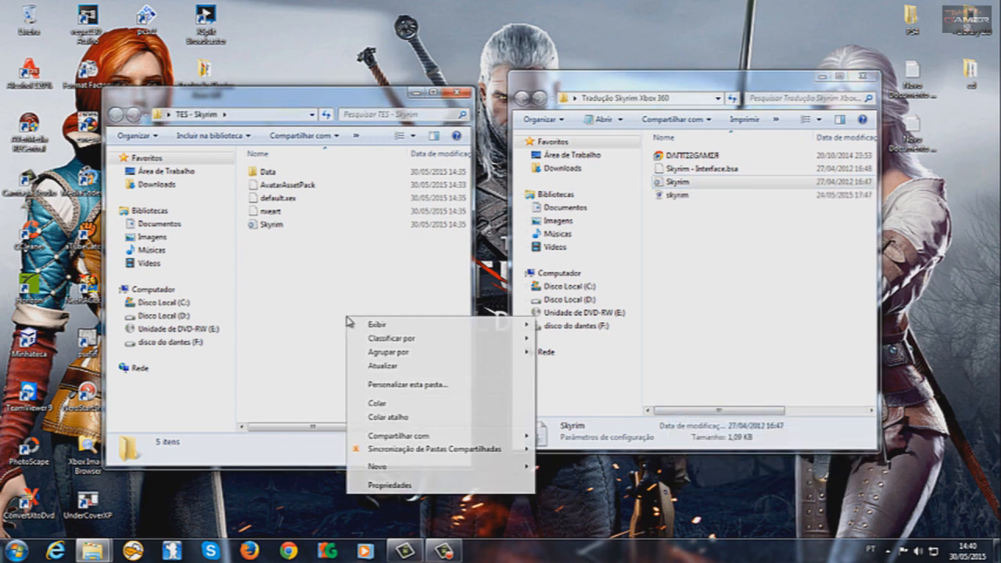
Step: Paste Skyrim.ini into TES - Skyrim, choosing Copiar e Substituir to overwrite the original
left_click(379, 403)
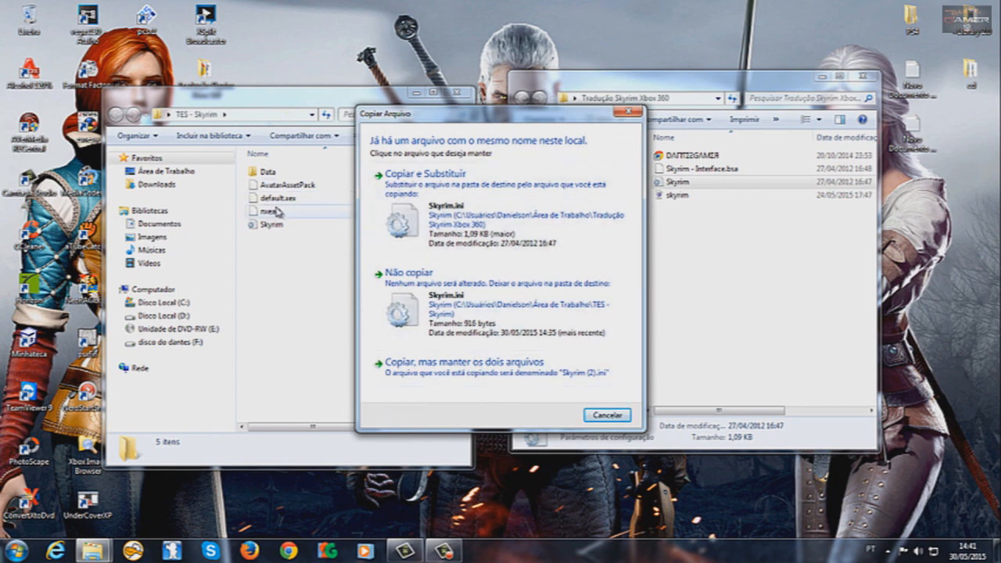
mouse_move(272, 226)
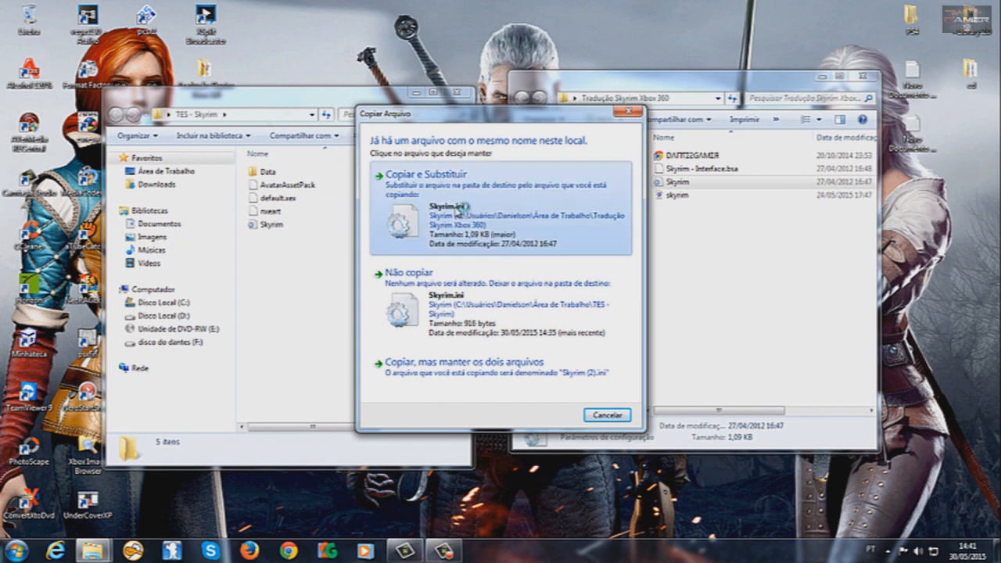
left_click(425, 173)
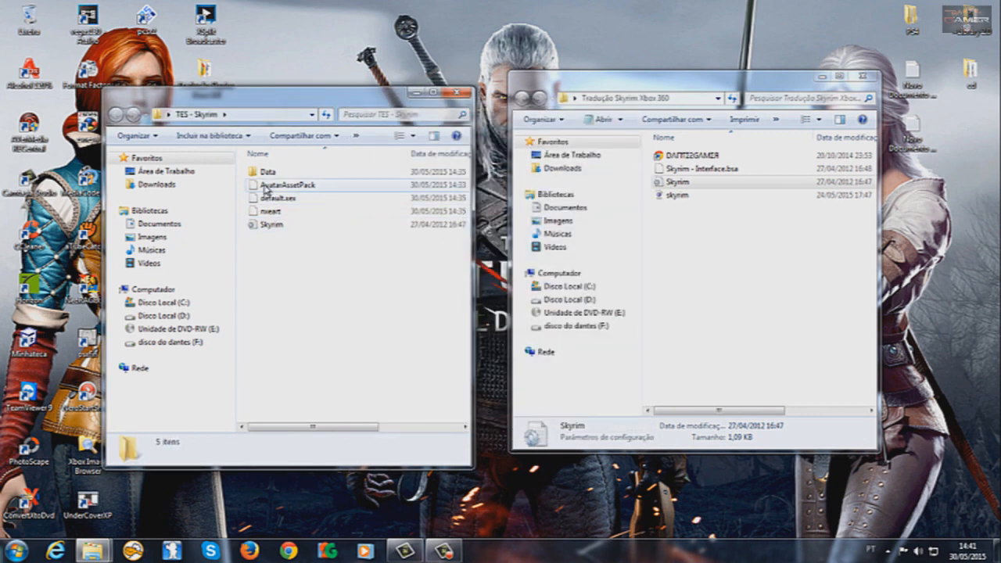
Step: Paste the translated Skyrim - Interface.bsa into the TES - Skyrim Data folder, replacing it
double_click(267, 170)
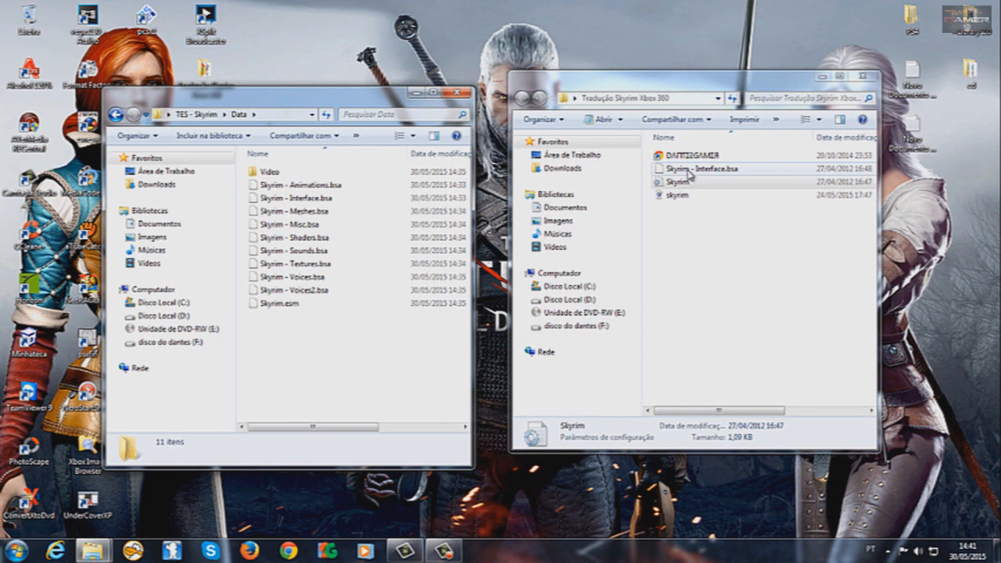
left_click(700, 169)
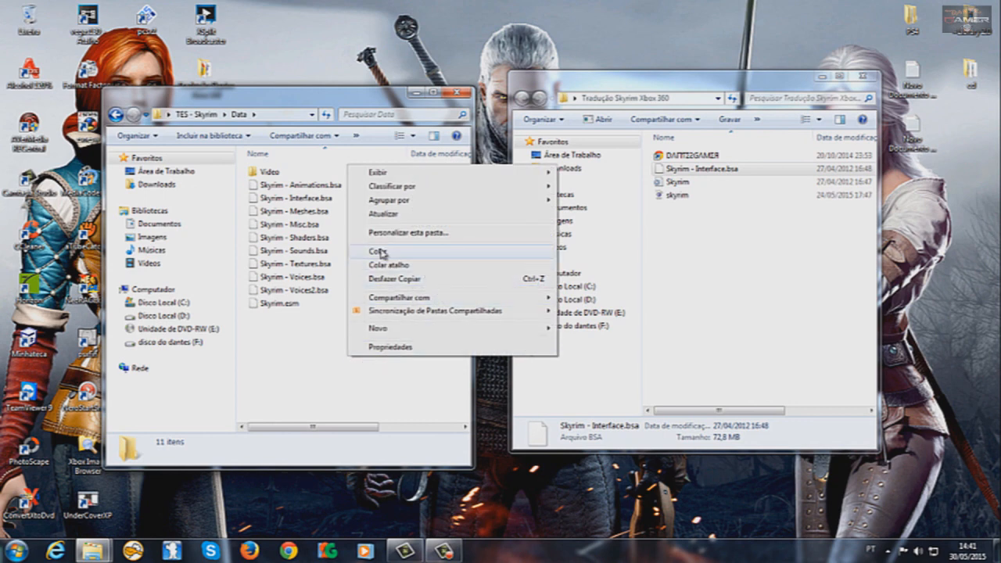
left_click(387, 264)
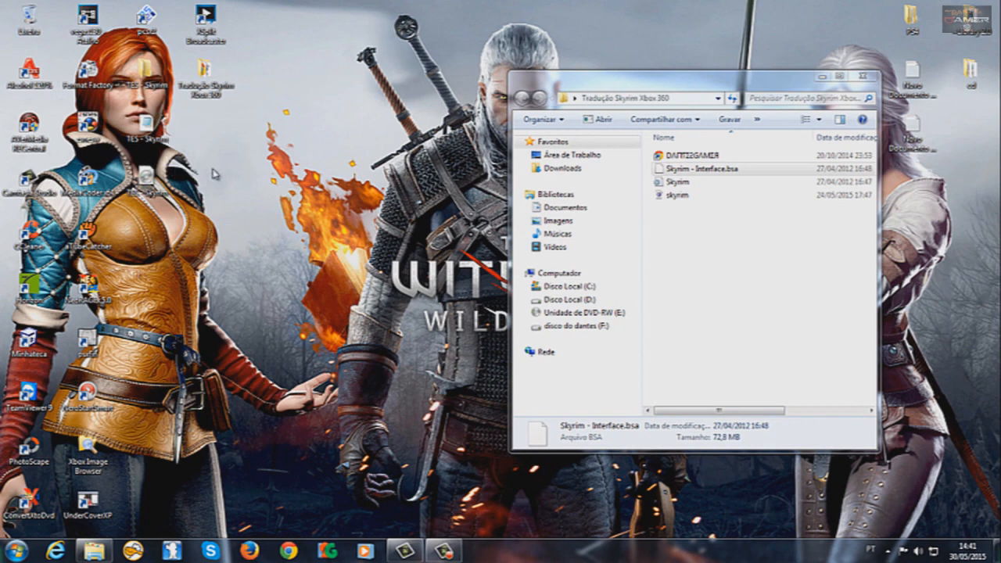
Step: Launch Xbox Image Browser from its desktop shortcut with an empty file list
left_click(88, 440)
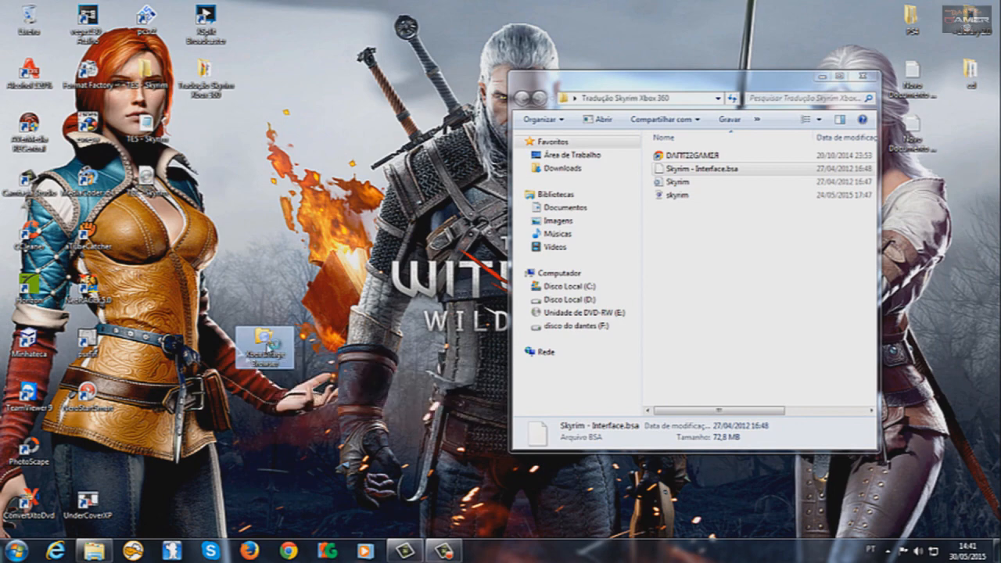
double_click(265, 342)
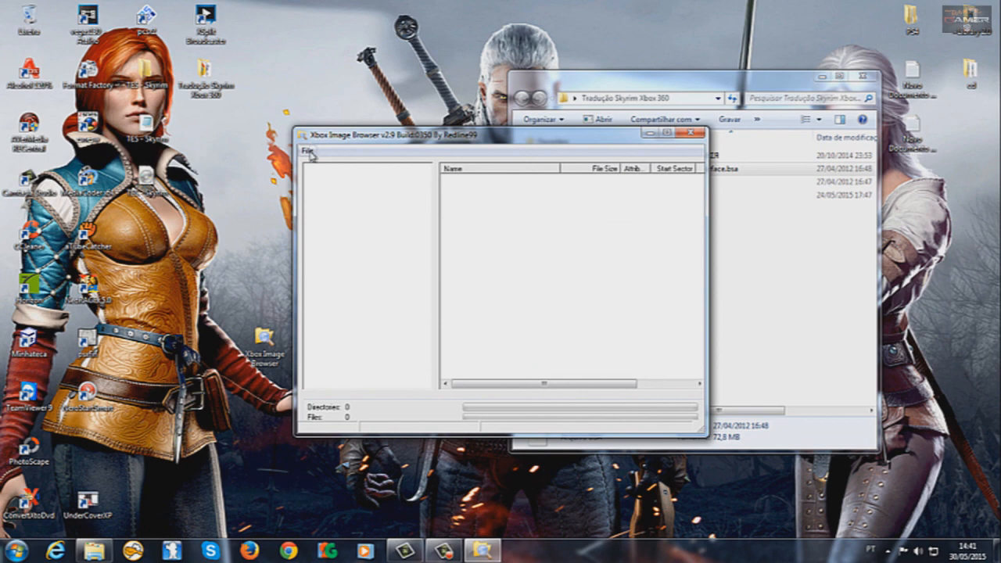
left_click(307, 150)
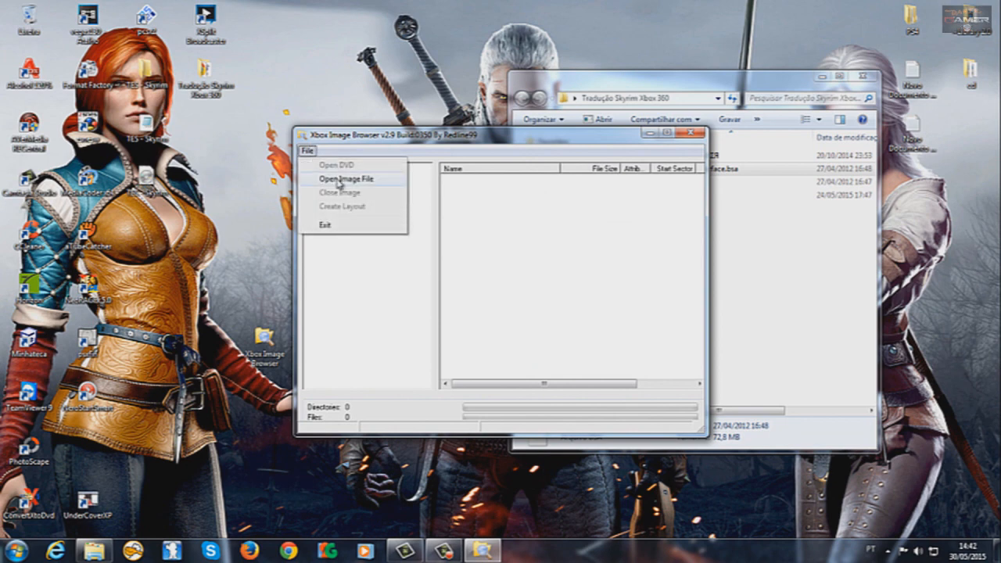
Step: Load the Skyrim ISO, listing Data, default.xex and Skyrim.ini at its root
left_click(344, 178)
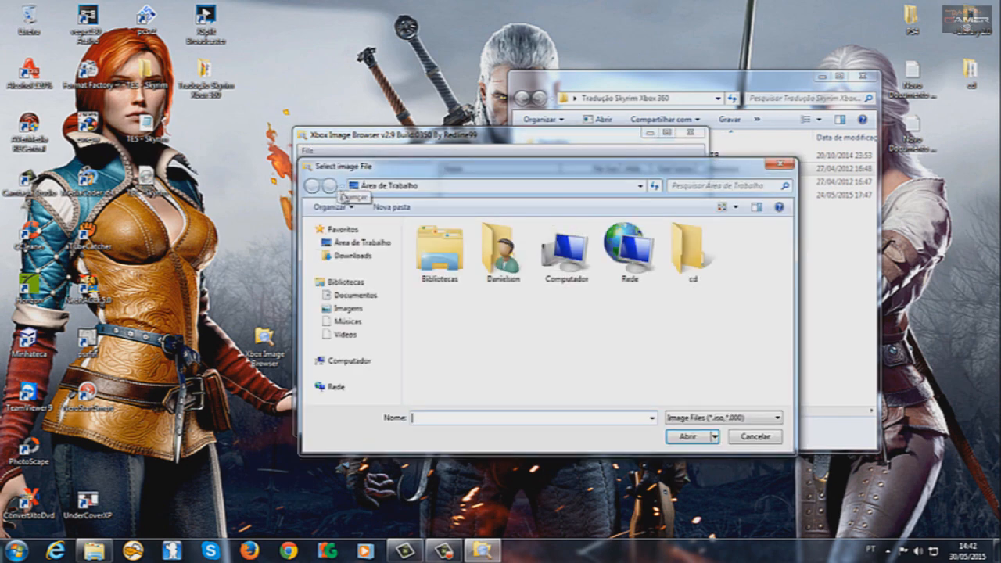
left_click(350, 241)
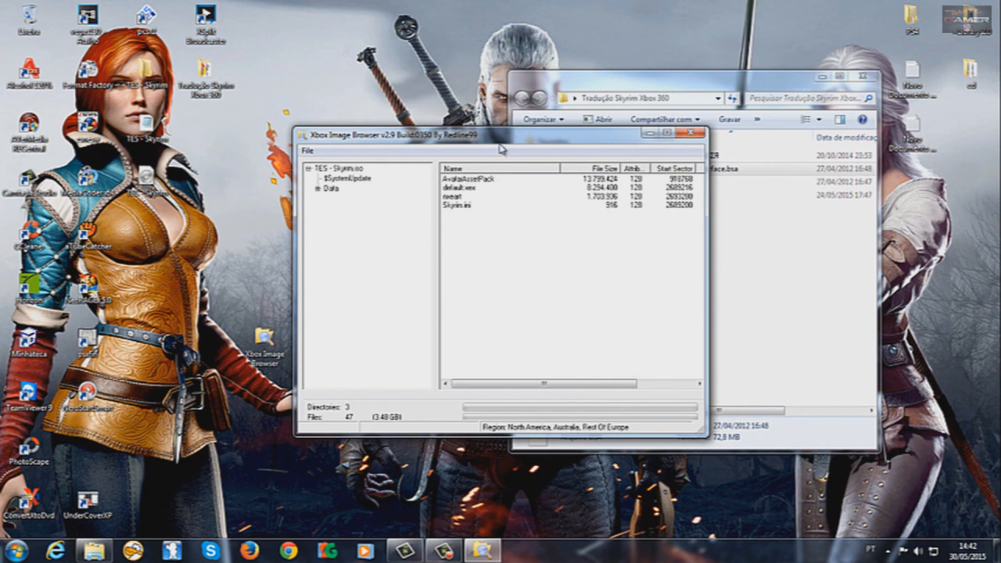
Step: Replace the ISO's Skyrim.ini with the translated one from Tradução Skyrim Xbox 360 (5,125 bytes)
left_click_drag(501, 133, 403, 226)
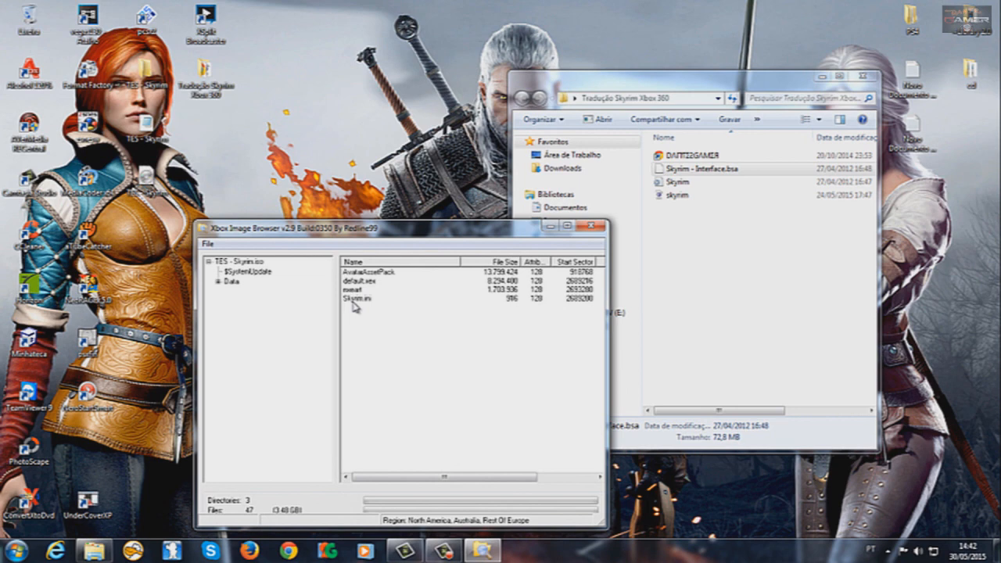
mouse_move(361, 307)
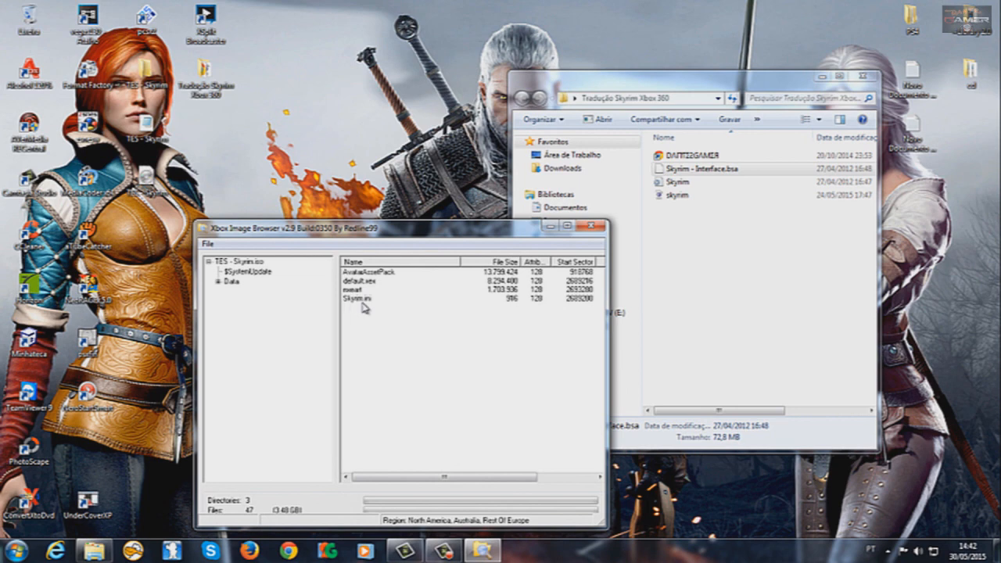
right_click(360, 297)
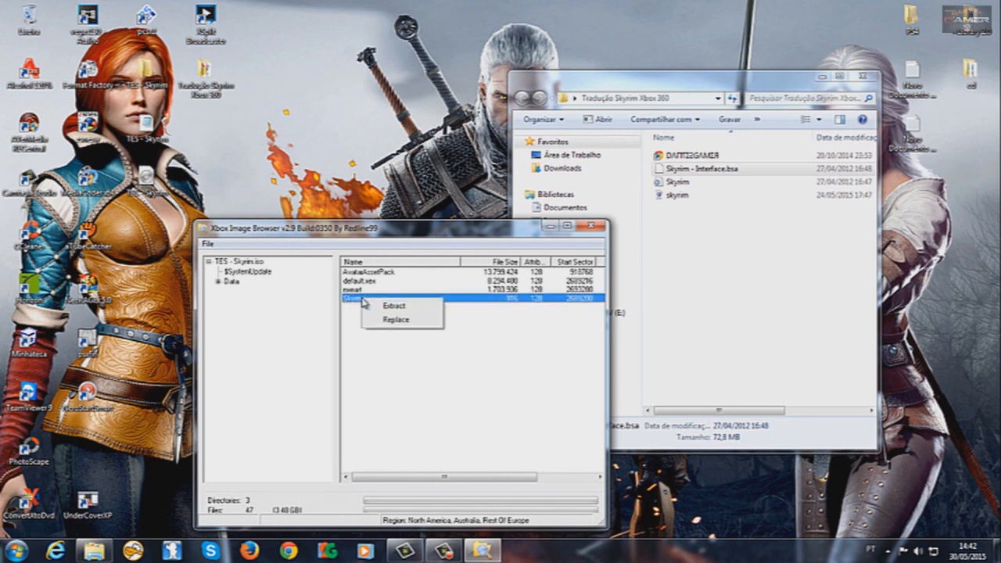
mouse_move(399, 323)
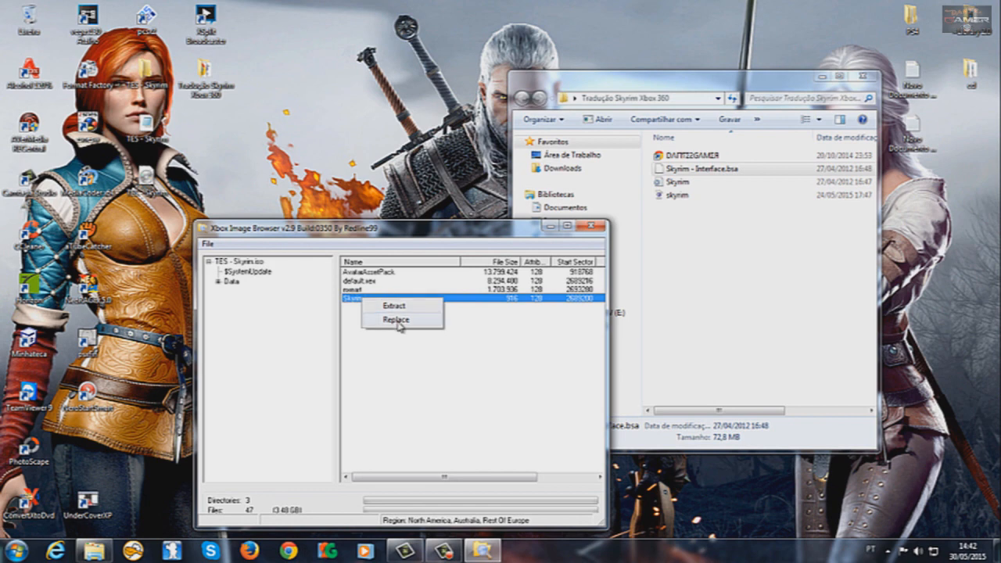
left_click(394, 319)
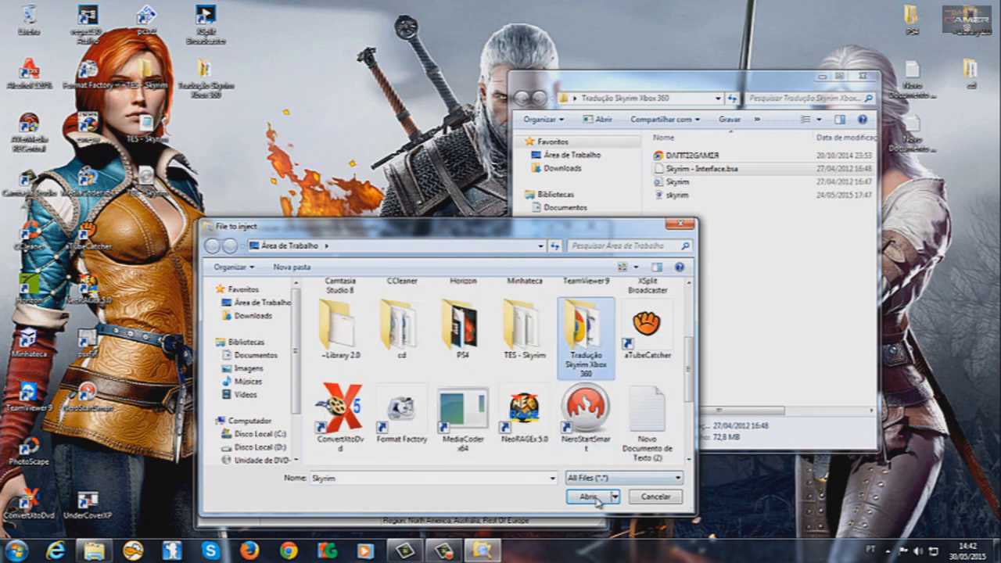
double_click(588, 336)
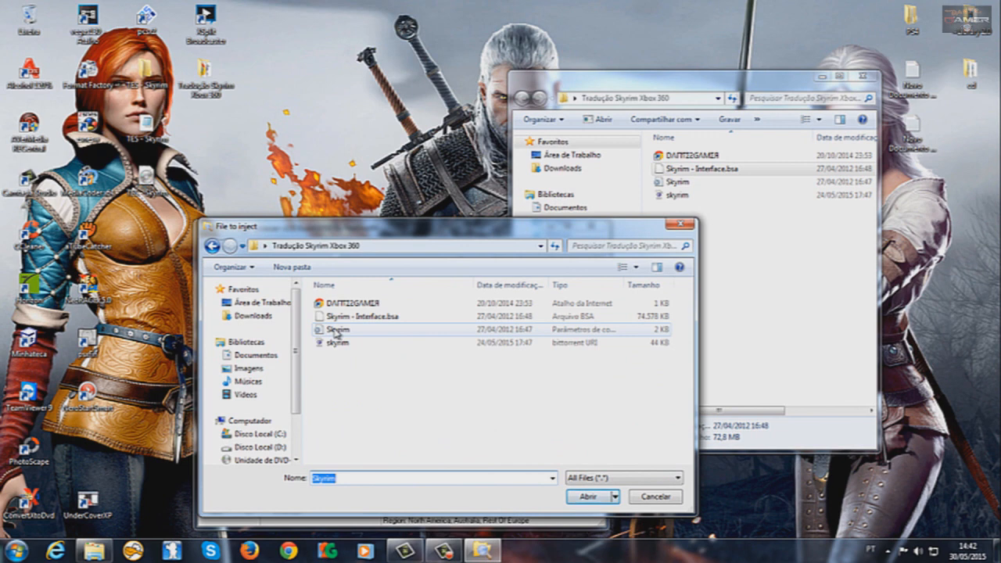
mouse_move(328, 328)
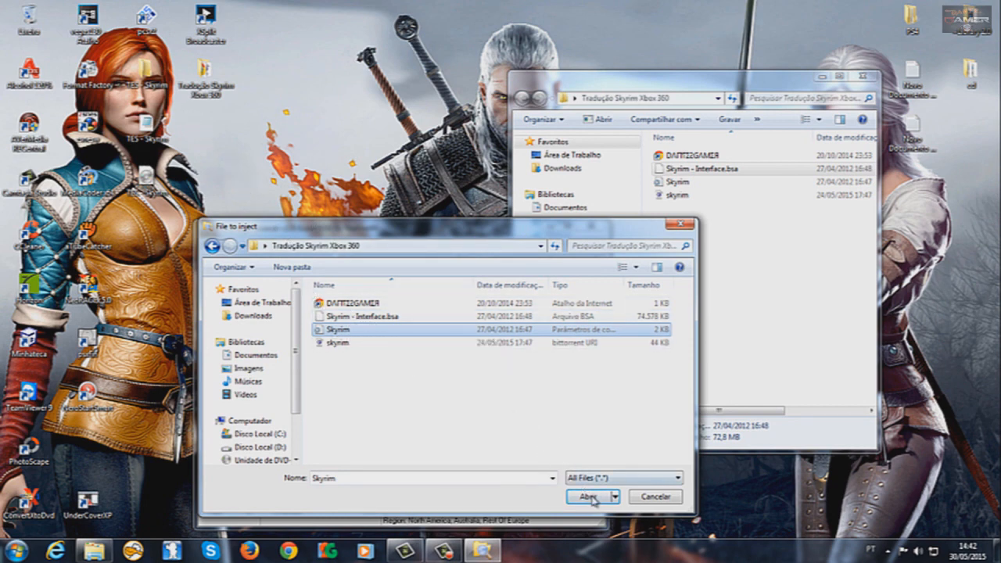
left_click(586, 497)
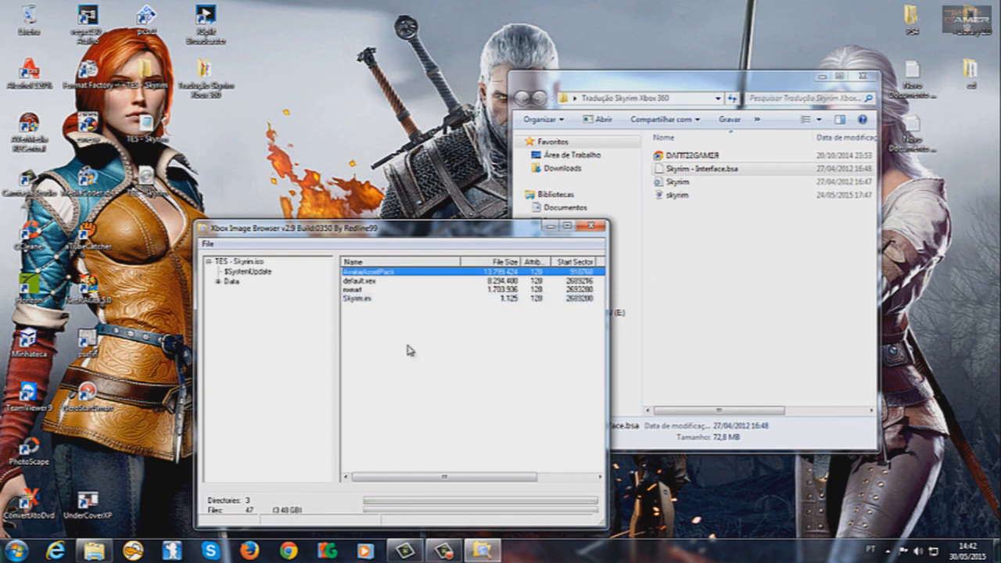
Step: List the ISO's Data folder contents, including Skyrim - Interface.bsa and Skyrim.esm
left_click_drag(406, 228, 359, 216)
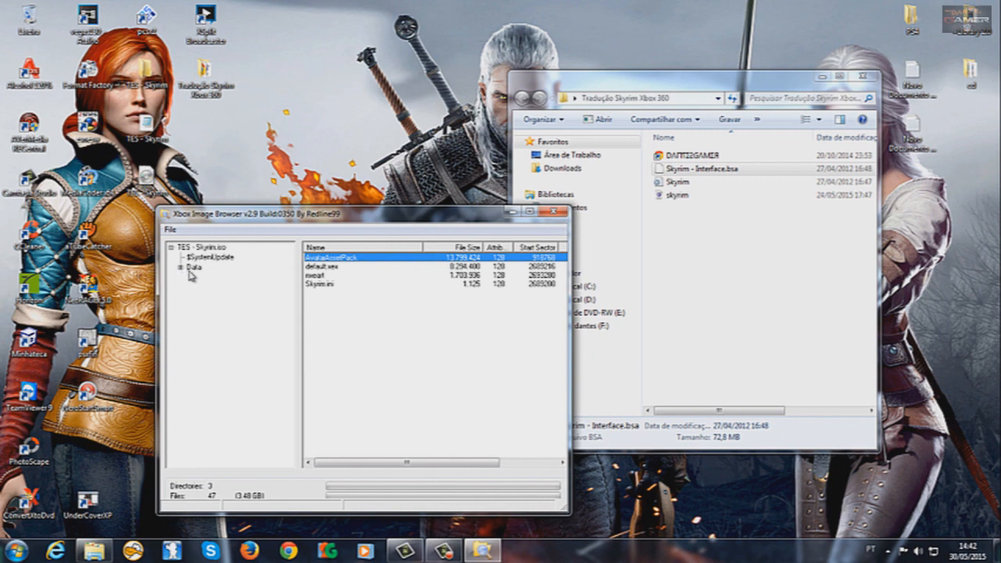
mouse_move(184, 274)
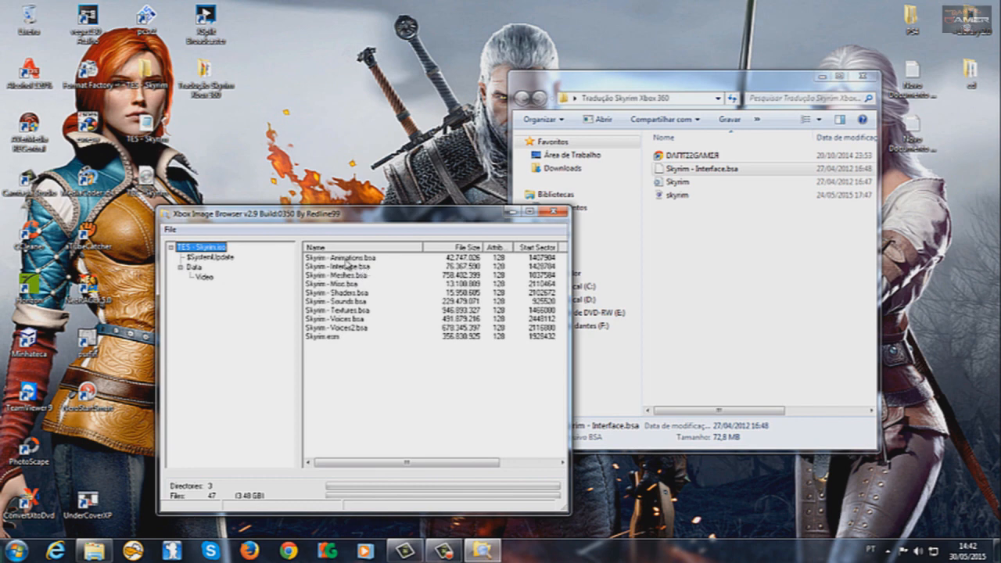
left_click(704, 168)
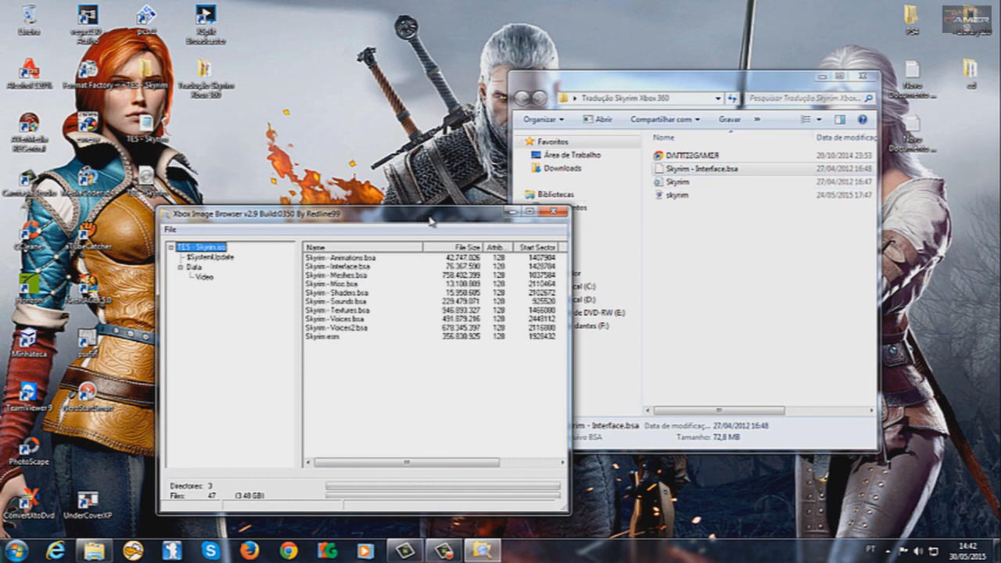
mouse_move(368, 334)
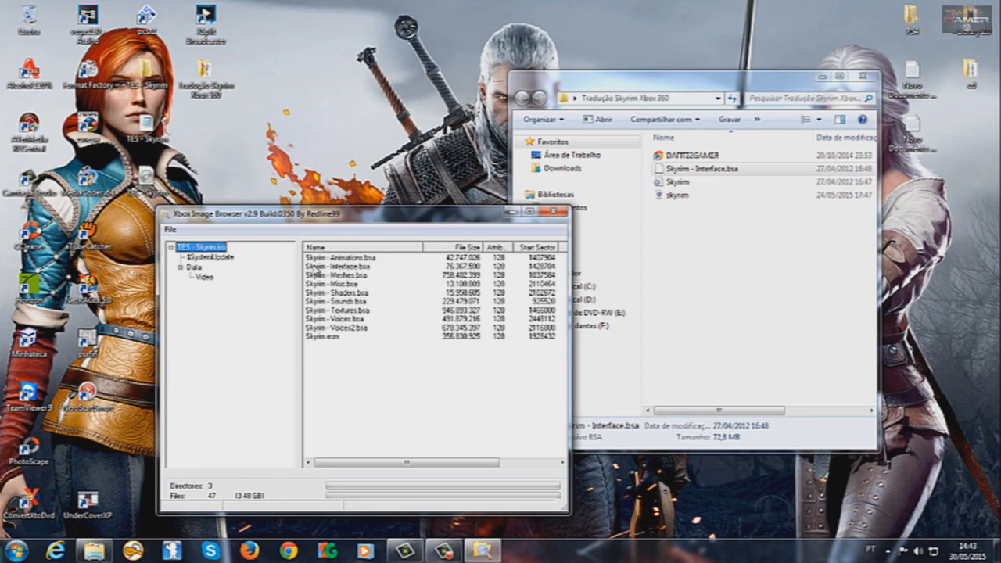
Step: Replace Skyrim - Interface.bsa in the ISO with the translated Skyrim - Interface.bsa archive
left_click(352, 266)
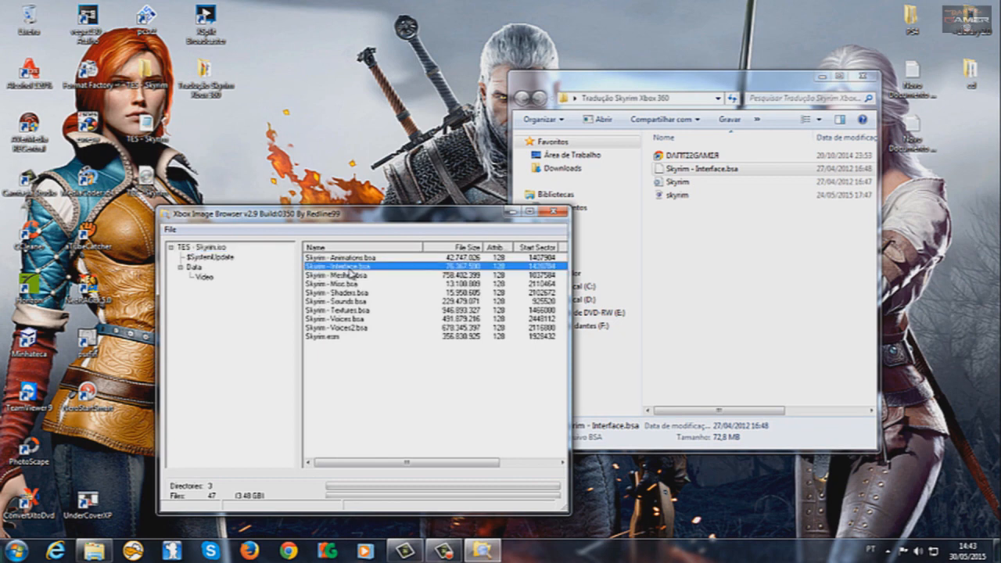
mouse_move(351, 274)
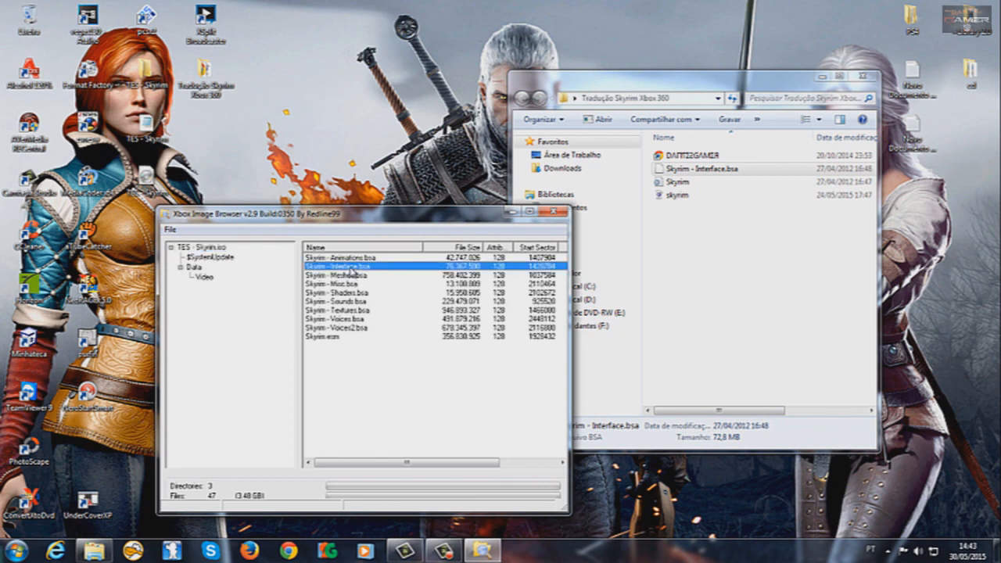
right_click(356, 266)
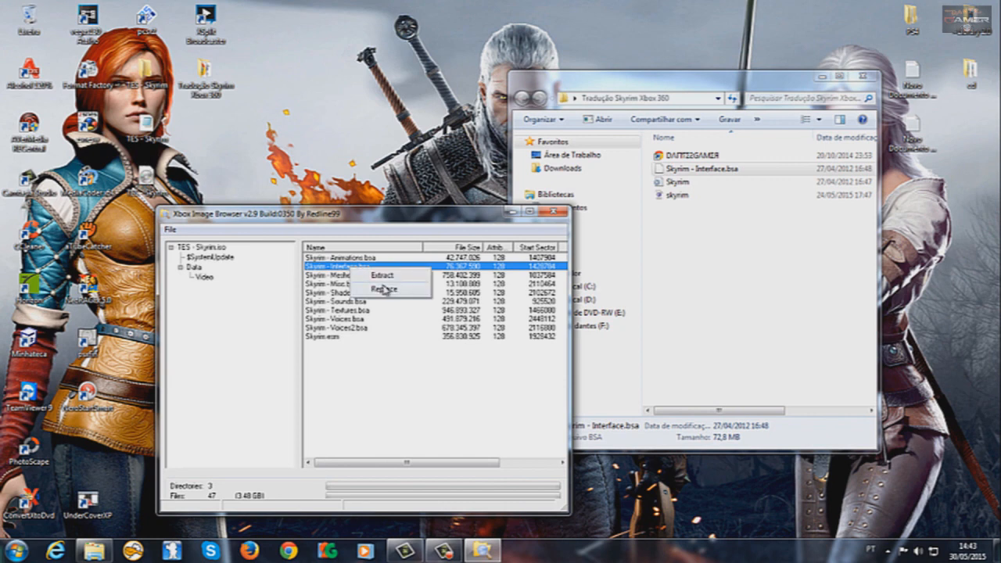
left_click(384, 289)
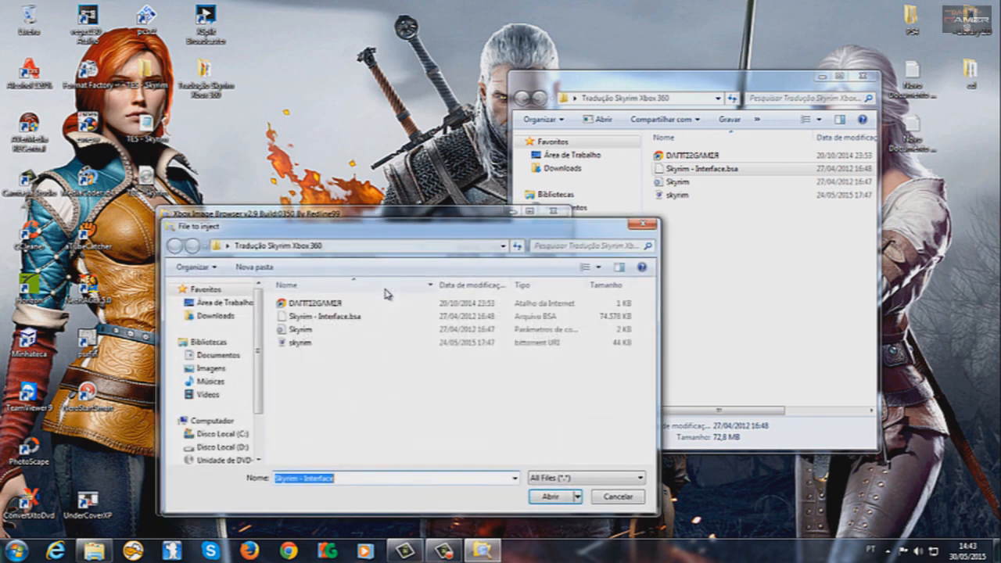
left_click(336, 316)
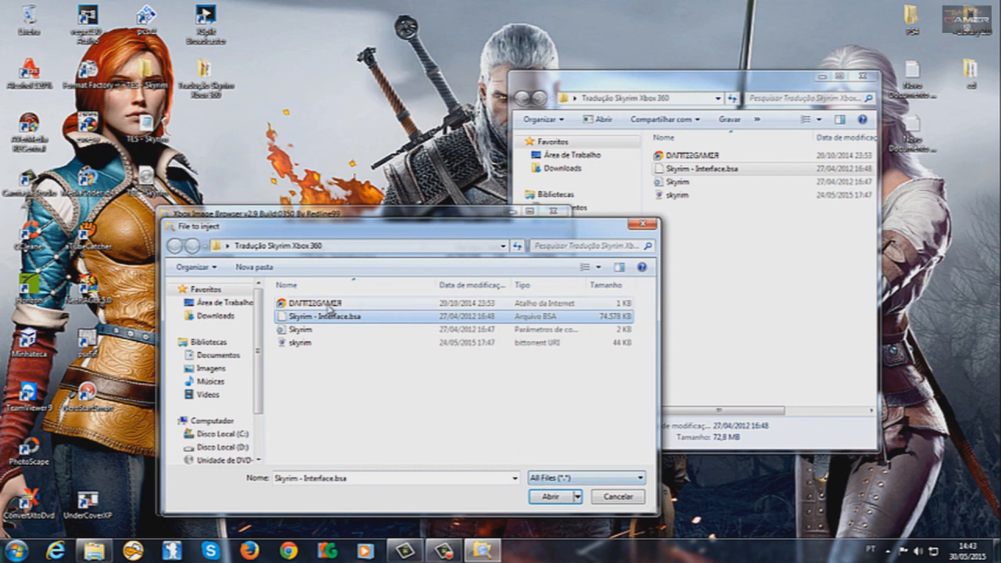
left_click(550, 497)
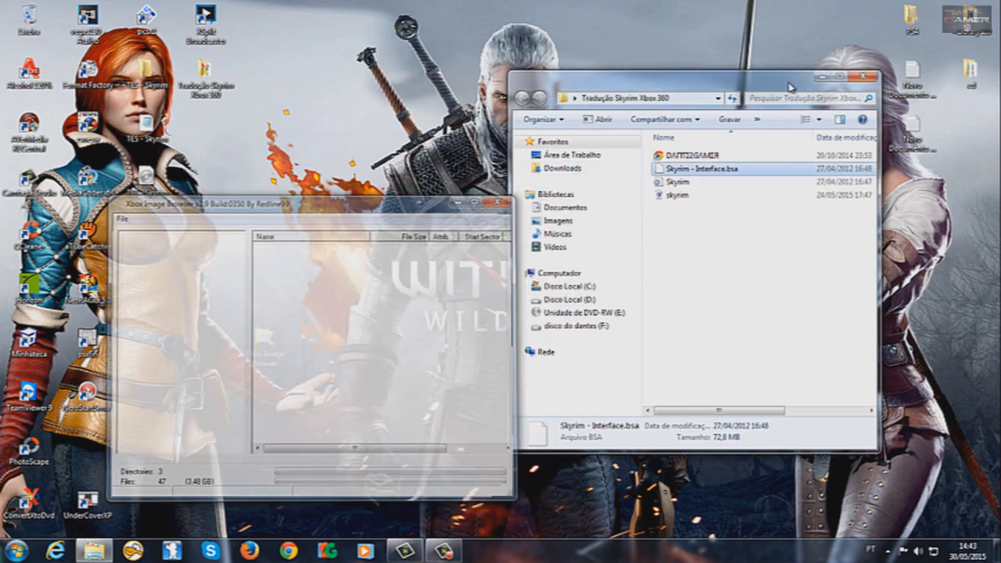
Step: Close the Tradução Skyrim Xbox 360 folder window, leaving the desktop
left_click(475, 200)
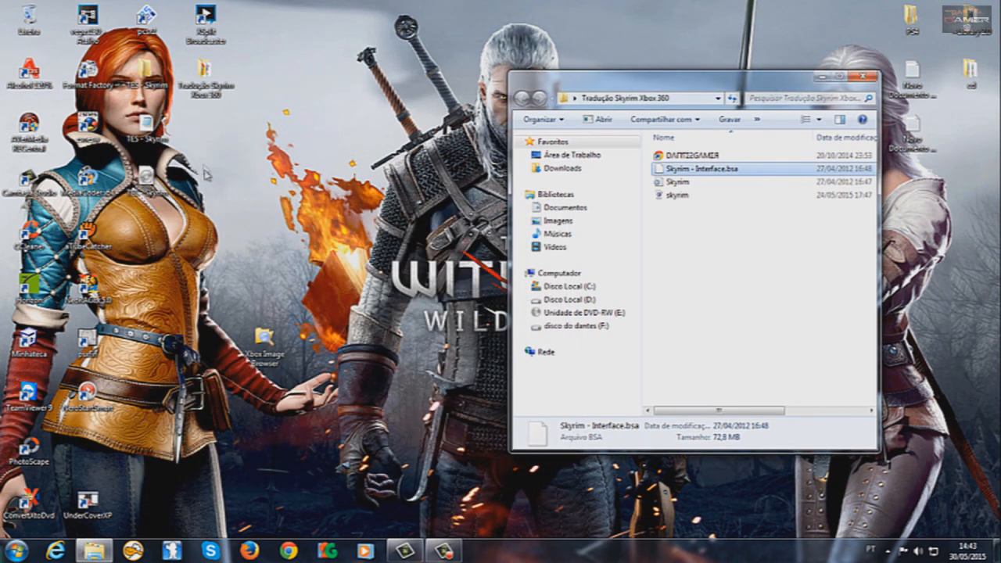
mouse_move(288, 294)
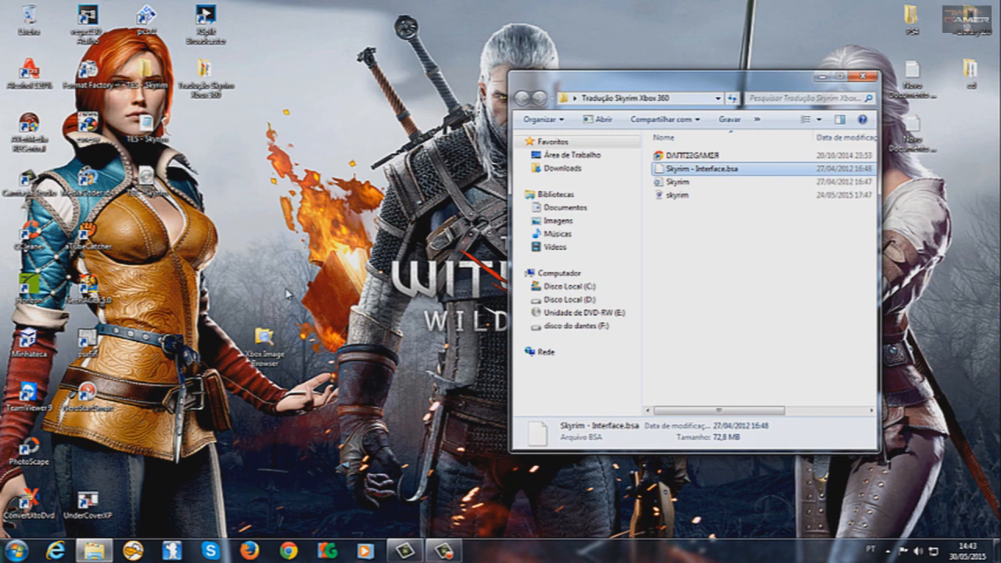
mouse_move(222, 225)
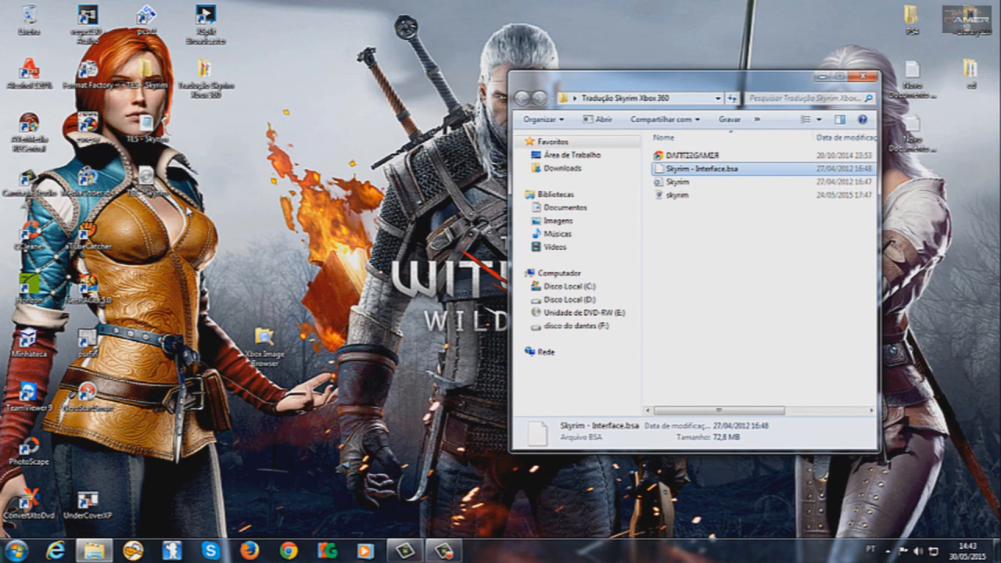
mouse_move(200, 205)
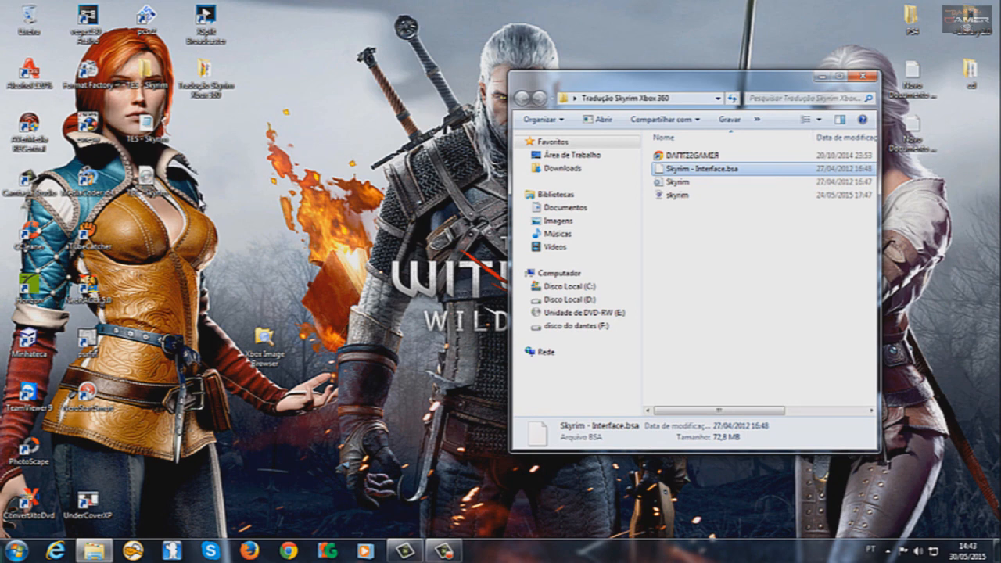
mouse_move(167, 249)
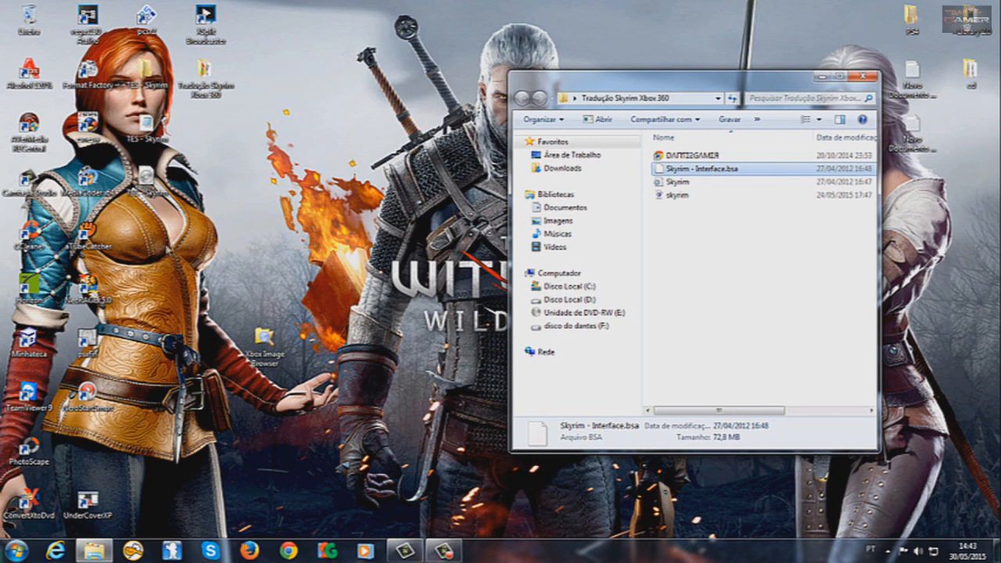
mouse_move(312, 288)
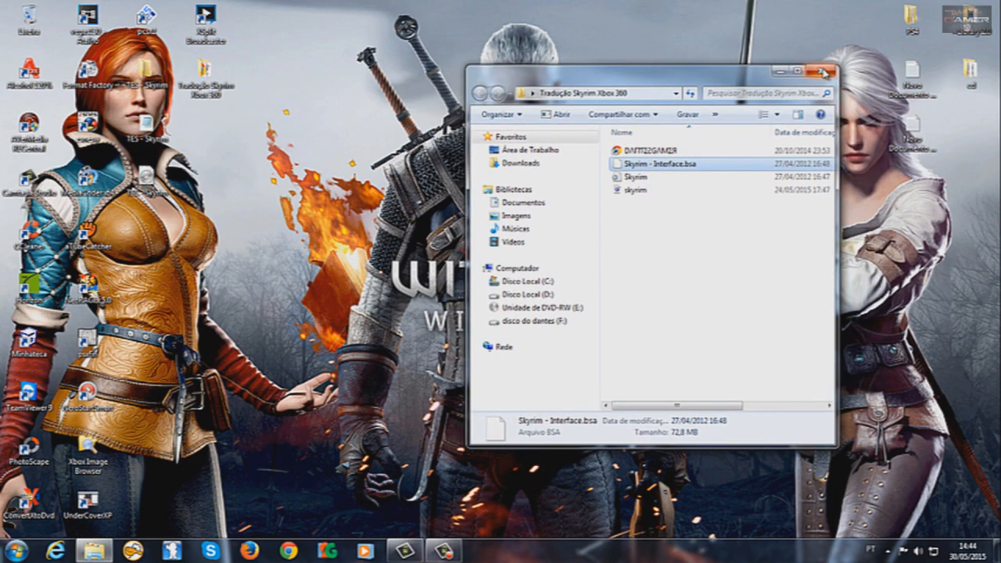
left_click(822, 72)
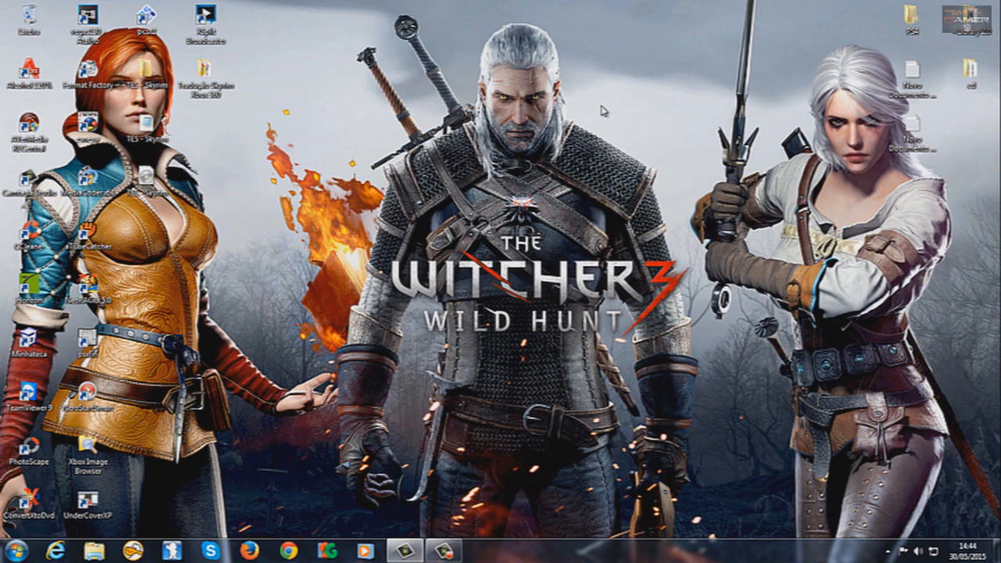